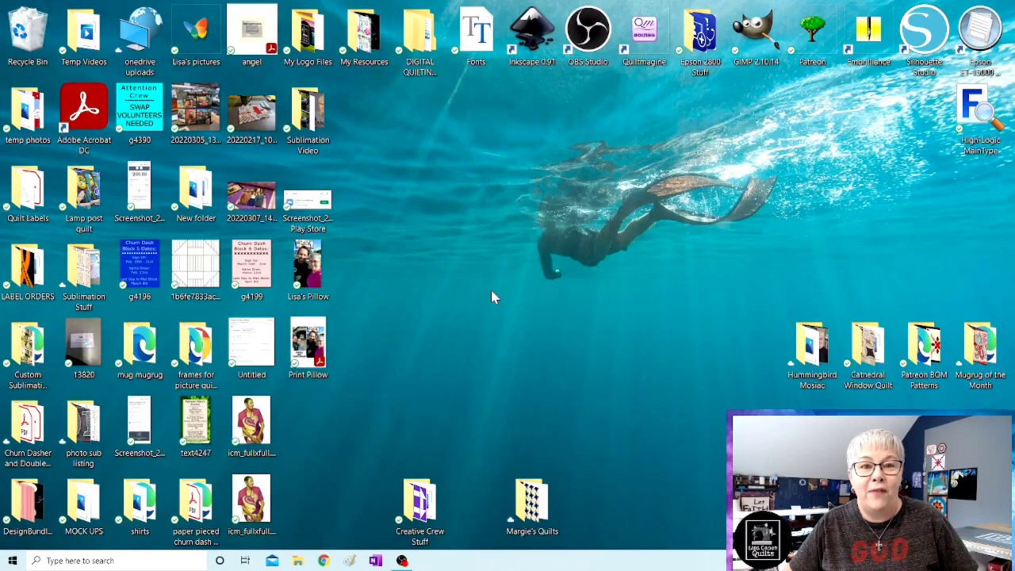
# Launch Acrobat Reader and open Print Pillow.pdf from the Desktop via My Computer.
pyautogui.click(83, 111)
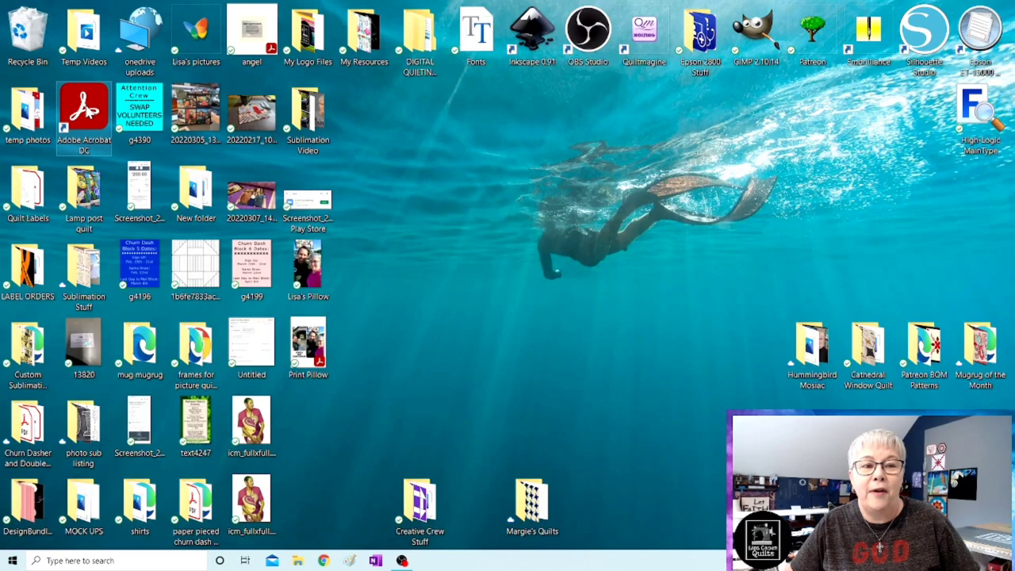
pyautogui.doubleClick(82, 111)
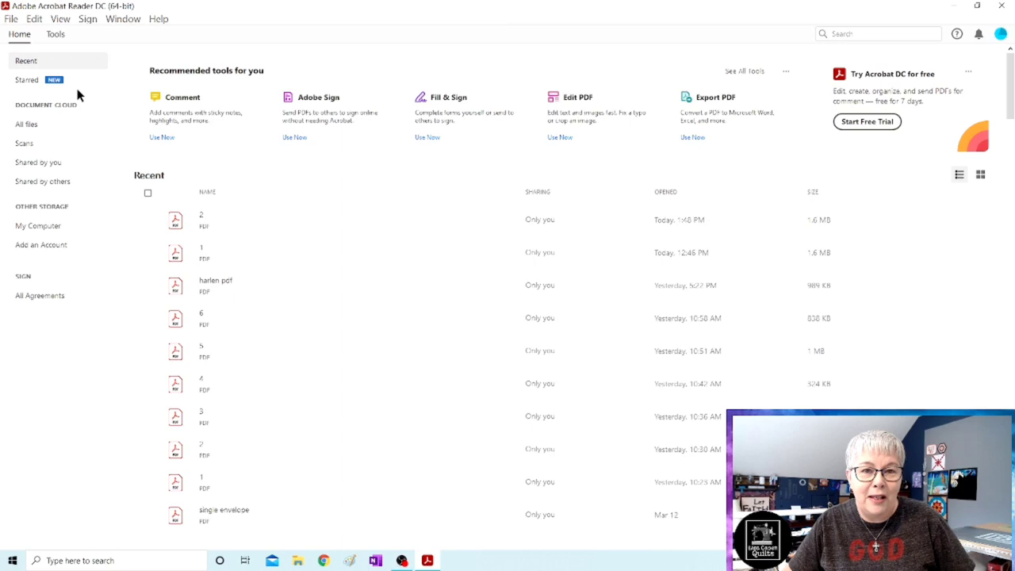
pyautogui.click(37, 225)
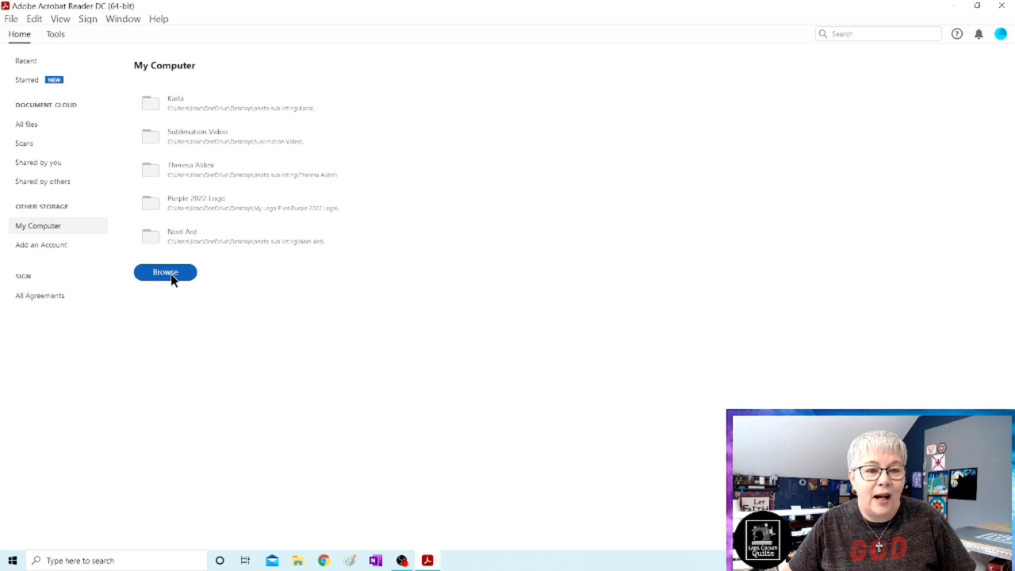
pyautogui.click(164, 272)
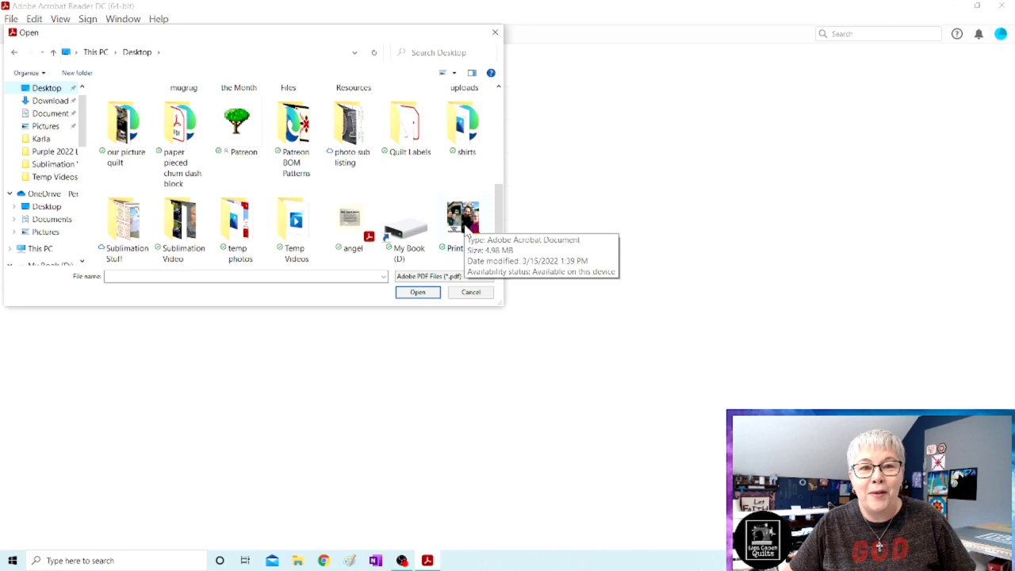
pyautogui.click(417, 292)
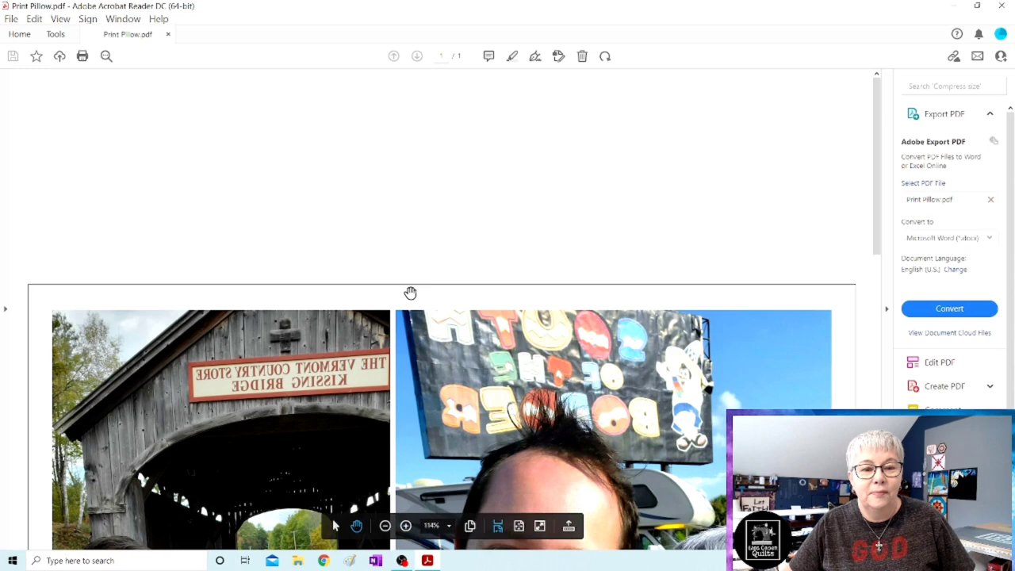
pyautogui.scroll(-3)
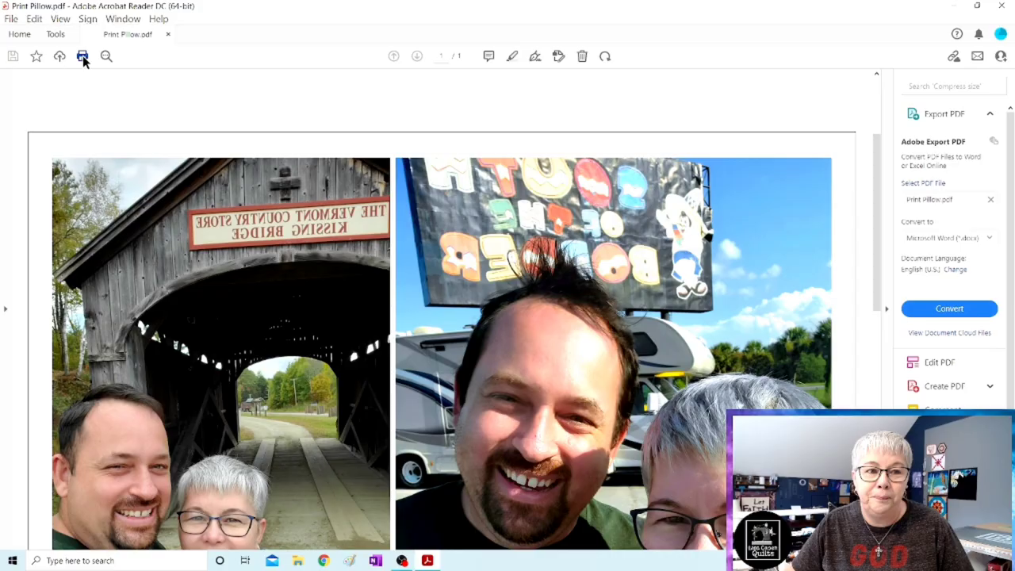
# Bring up the Print dialog and select the EPSON ET-15000 Series printer.
pyautogui.click(80, 57)
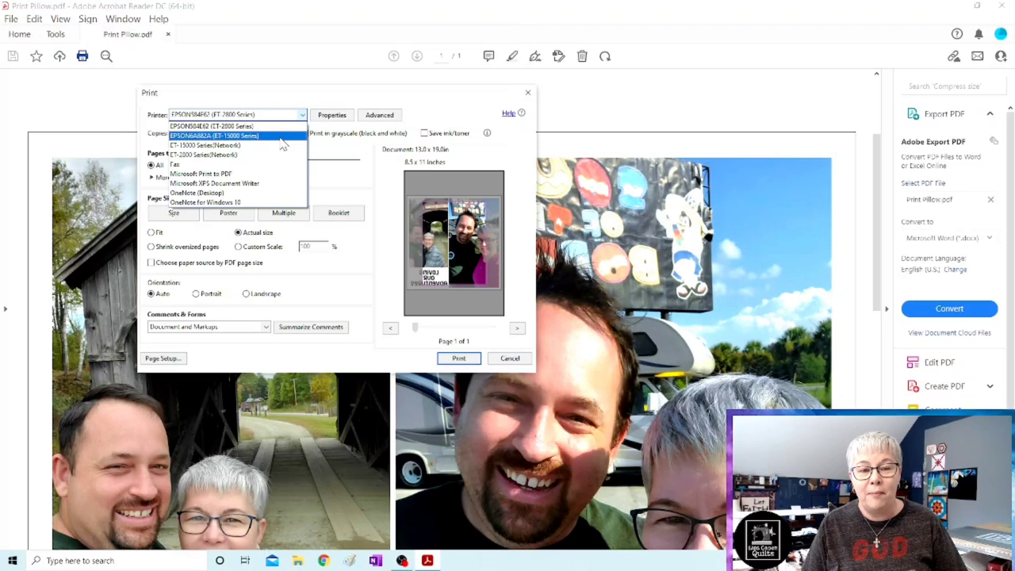
pyautogui.click(213, 134)
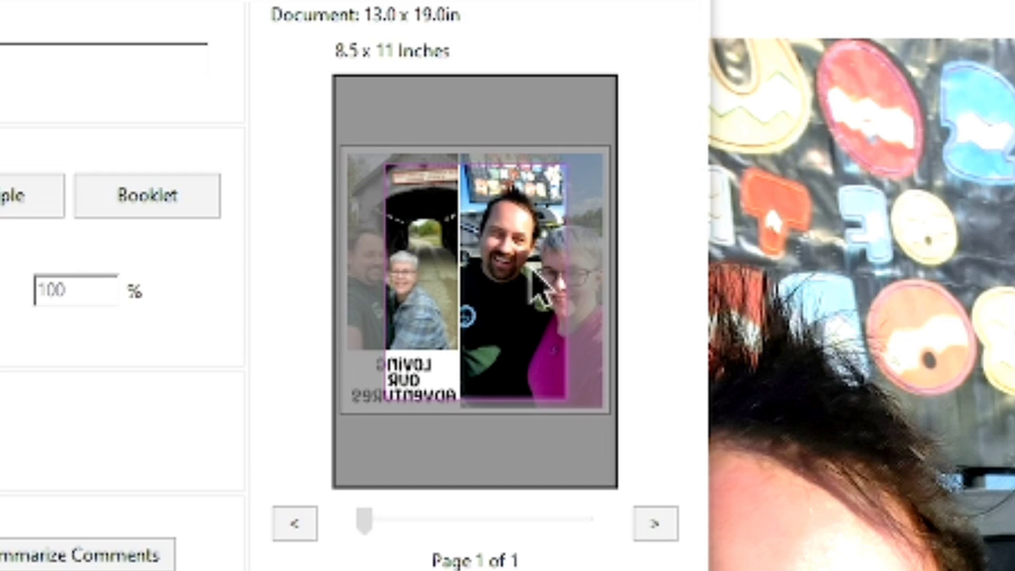
pyautogui.moveTo(511, 305)
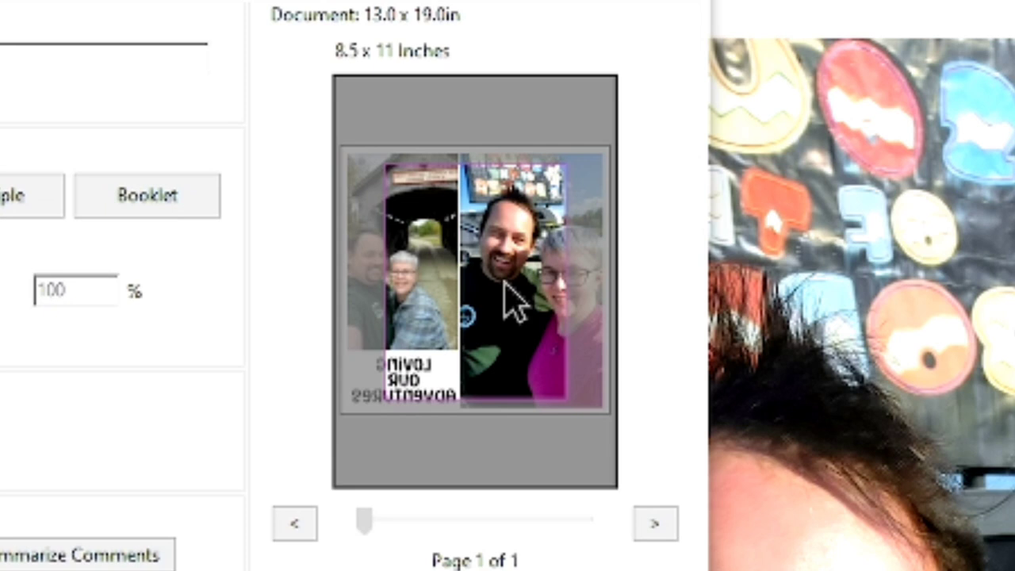
pyautogui.moveTo(444, 484)
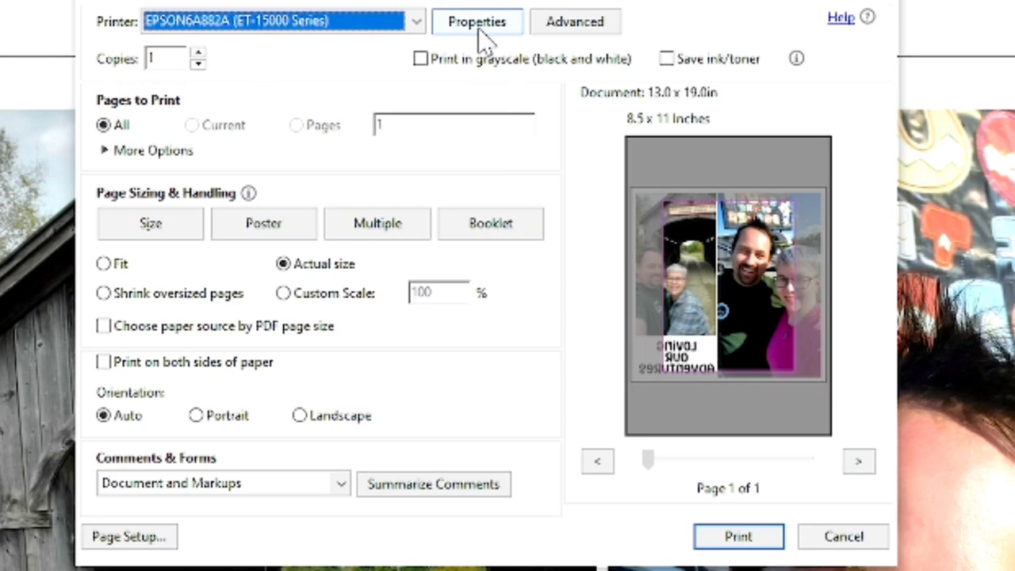
# In Epson properties, set Super B 13x19 in, Premium Presentation Paper Matte, High quality.
pyautogui.click(477, 22)
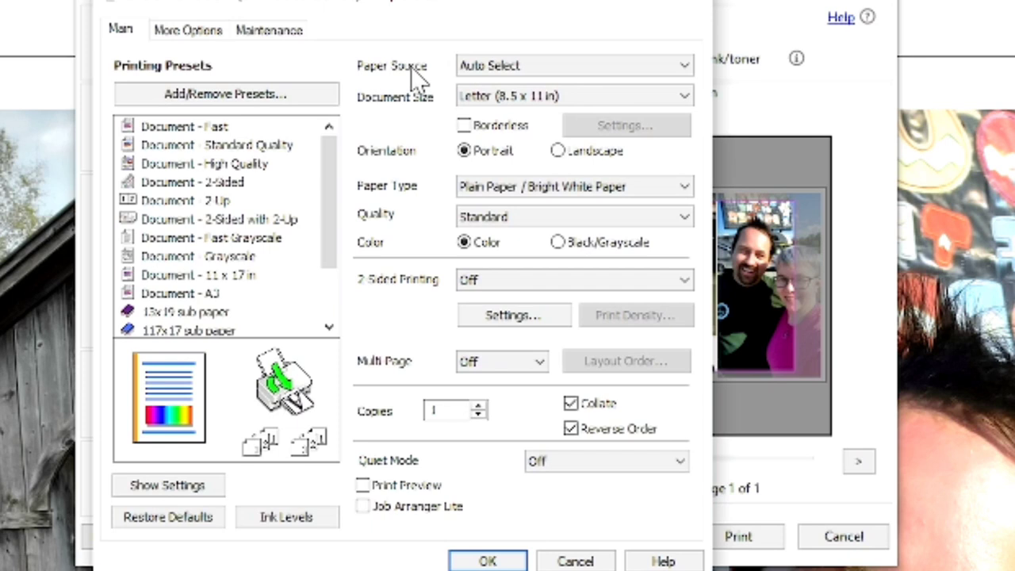
pyautogui.click(571, 64)
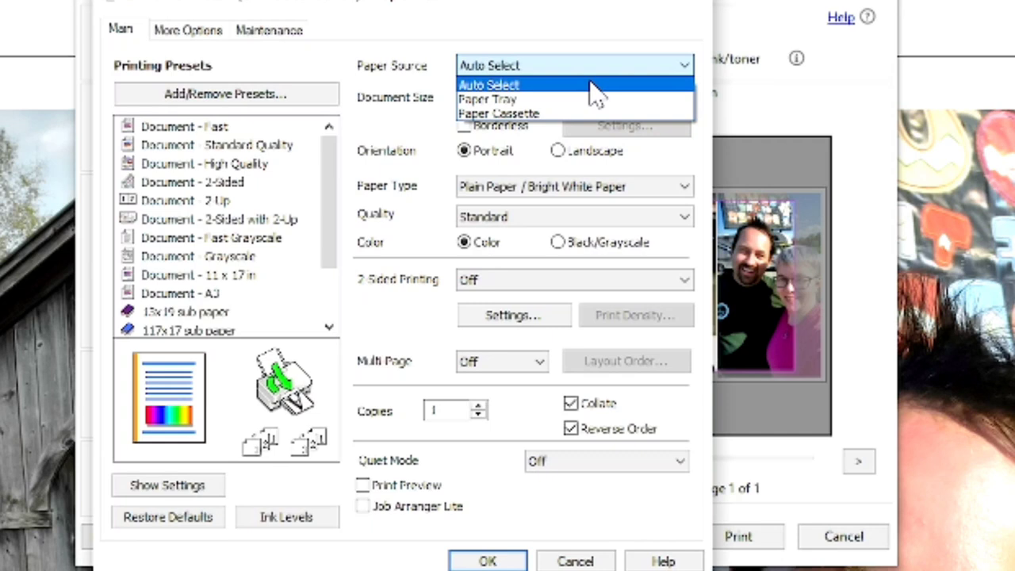
pyautogui.moveTo(594, 95)
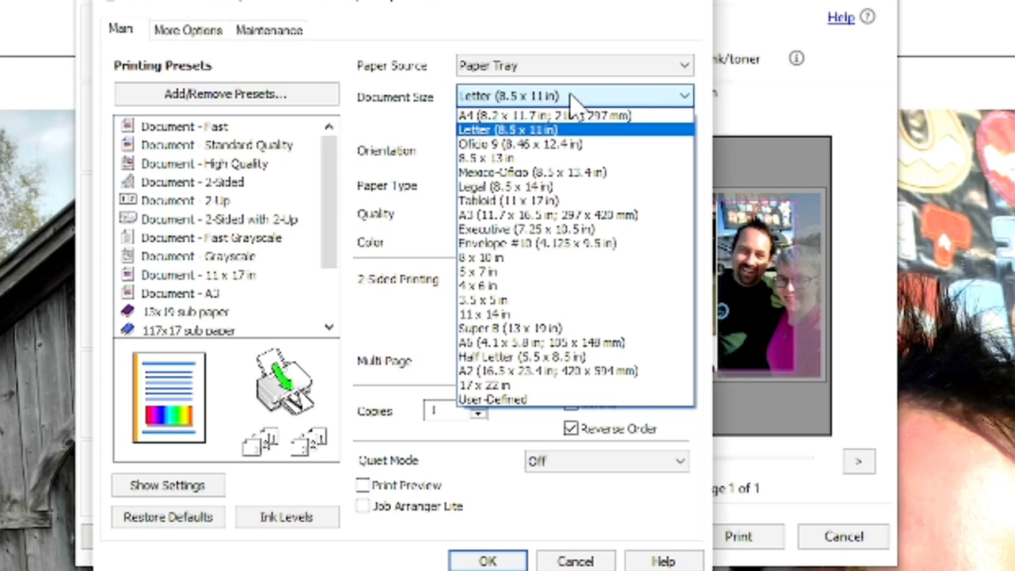
pyautogui.moveTo(555, 143)
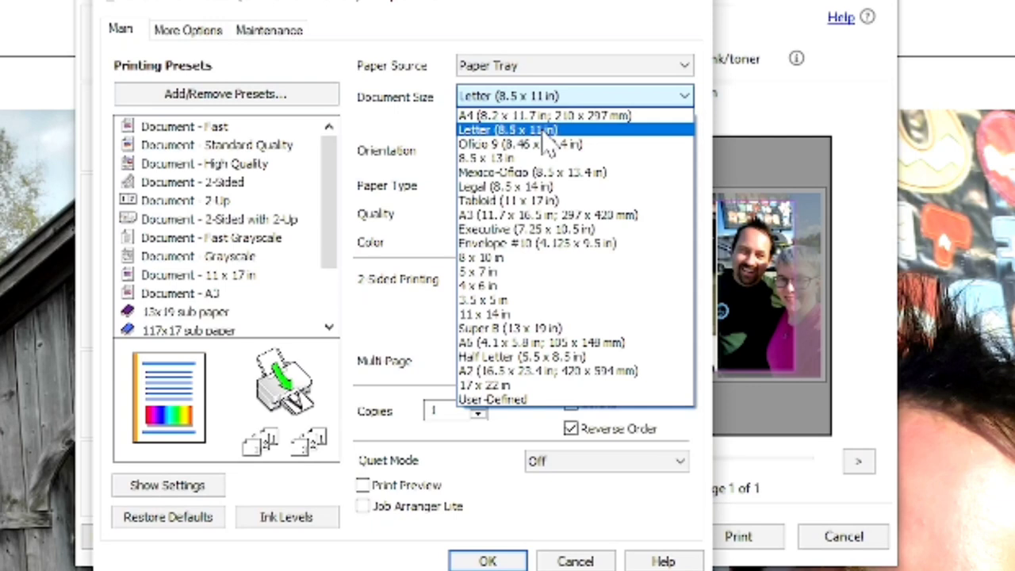
pyautogui.moveTo(561, 329)
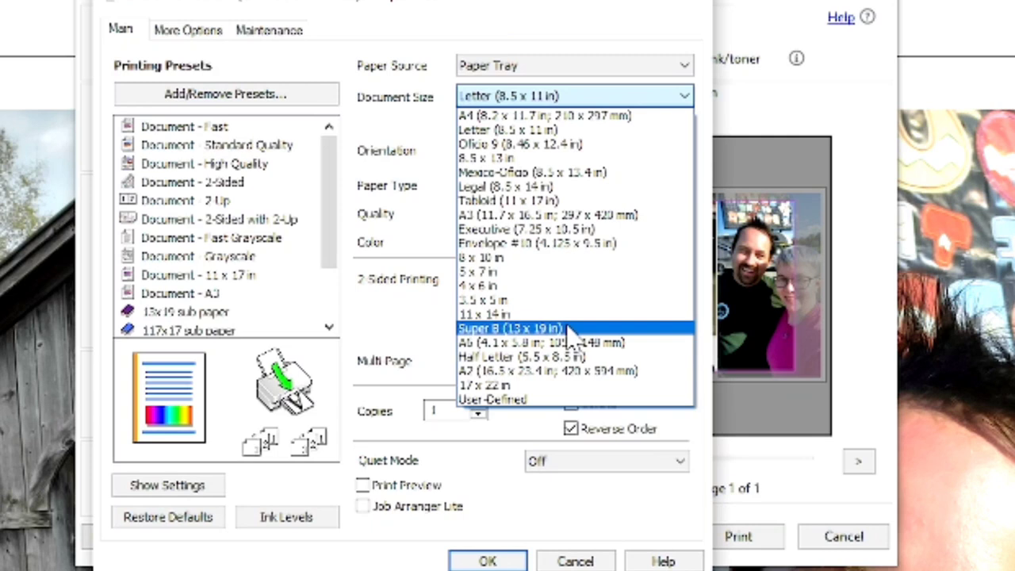
pyautogui.click(503, 328)
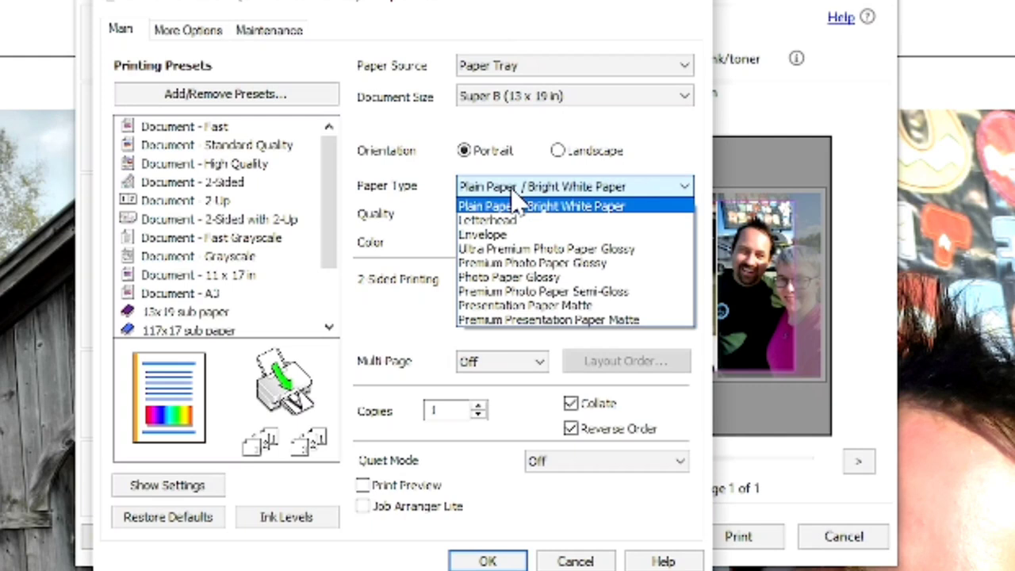
pyautogui.moveTo(529, 332)
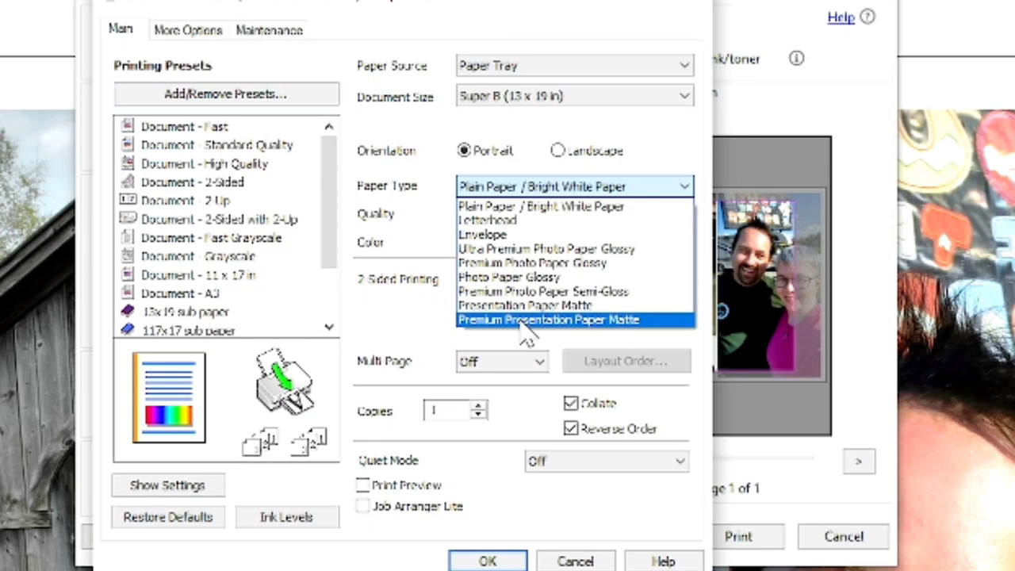
pyautogui.click(550, 319)
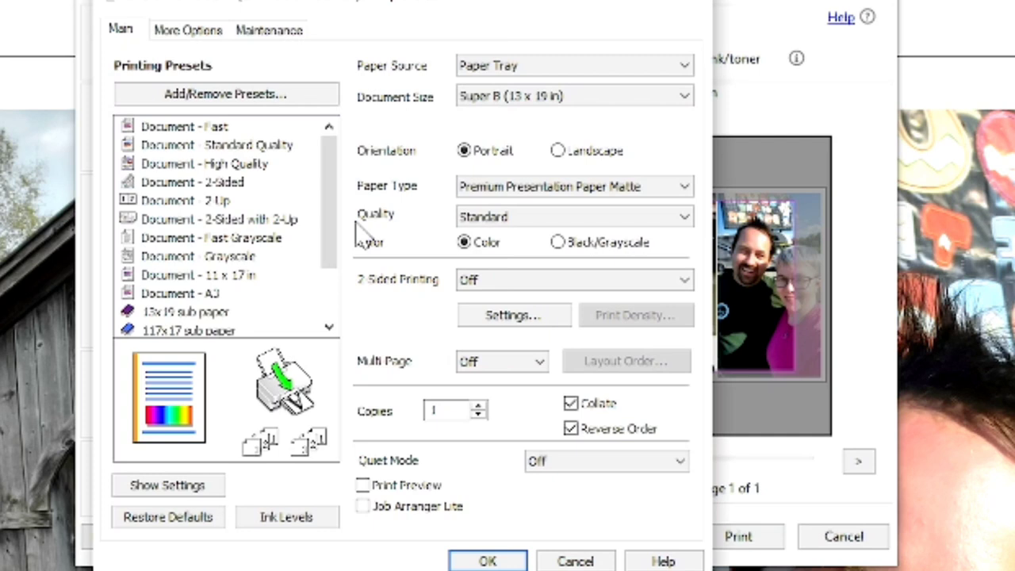
pyautogui.click(574, 216)
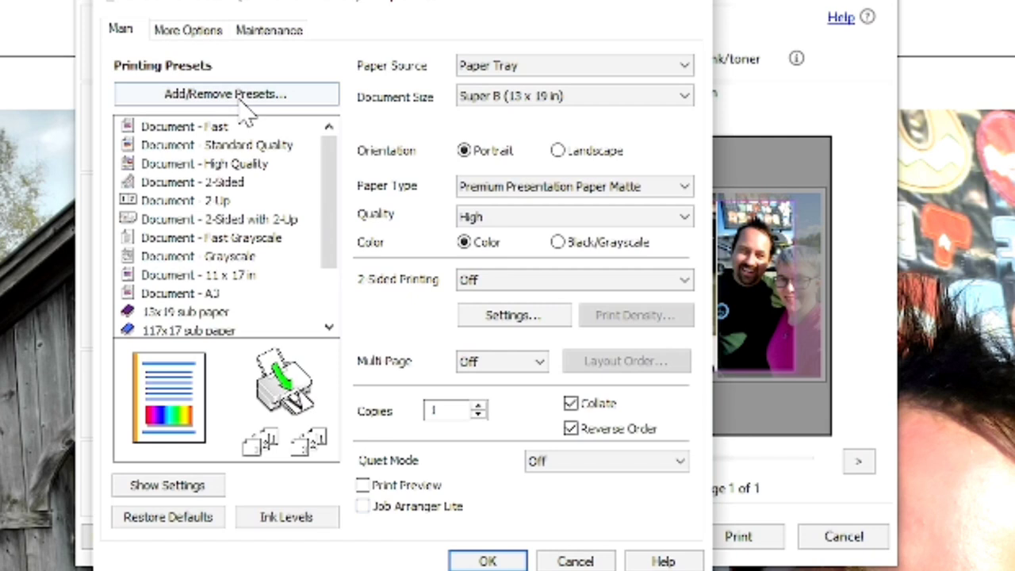
# Switch to More Options and select Custom under Color Correction.
pyautogui.click(187, 29)
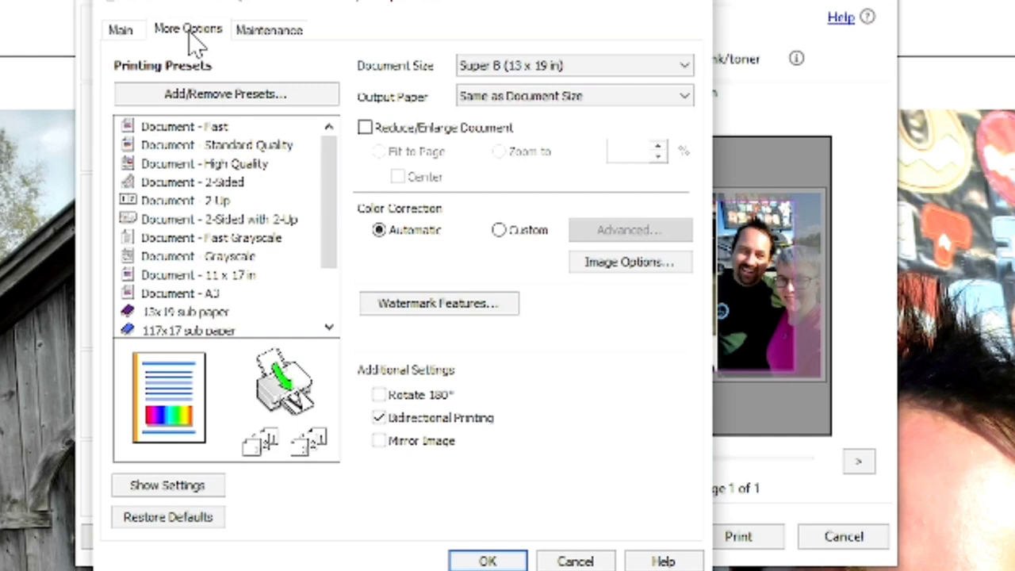
pyautogui.moveTo(374, 246)
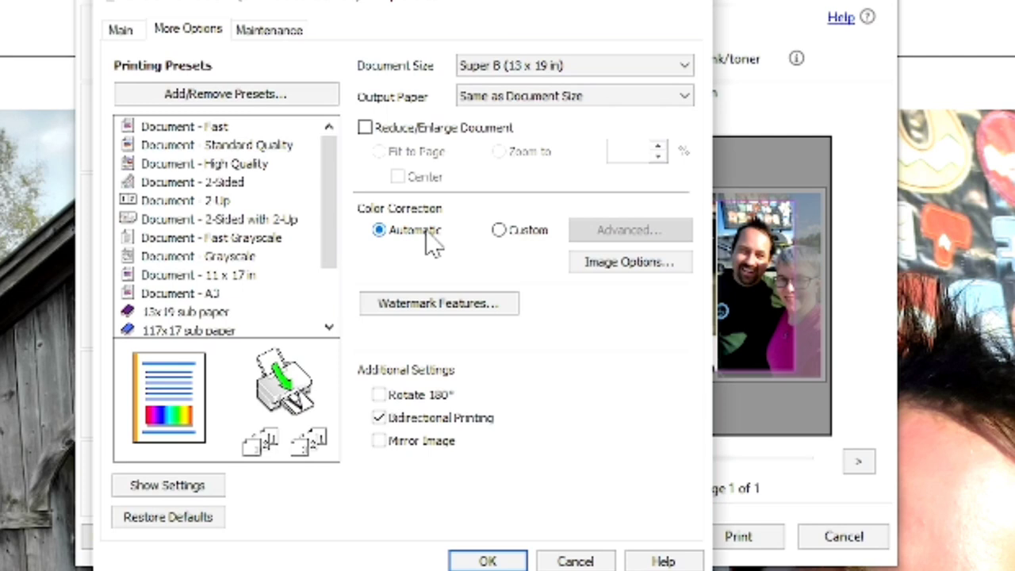
pyautogui.click(497, 230)
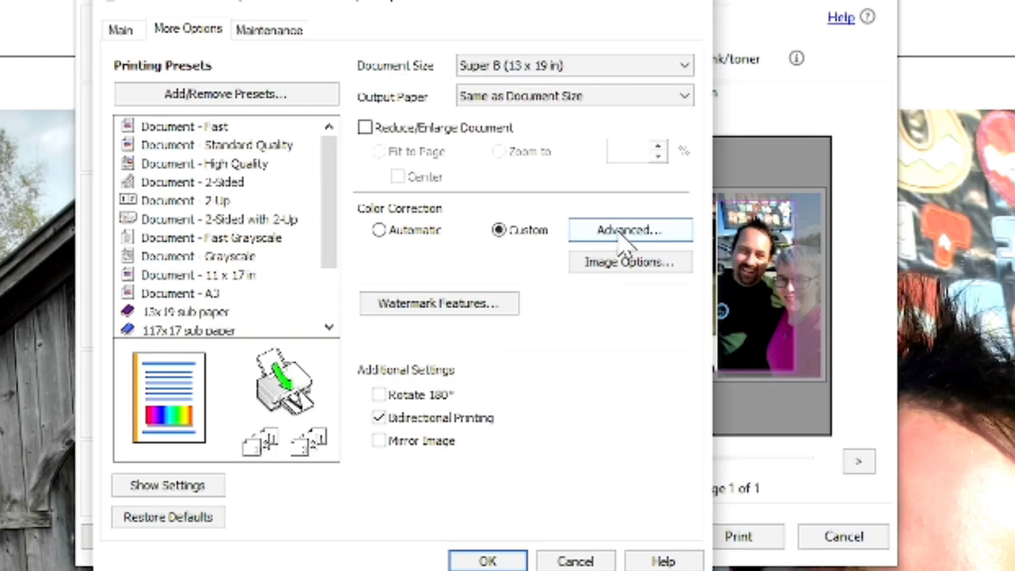
# In Advanced color correction, choose Color Controls with Adobe RGB mode and gamma 2.2.
pyautogui.click(630, 230)
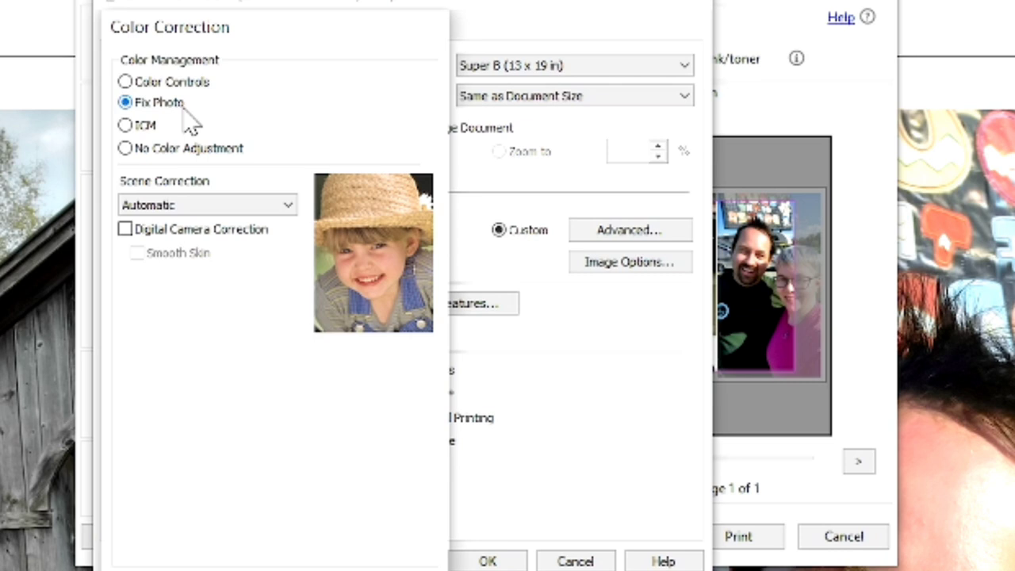
pyautogui.click(123, 82)
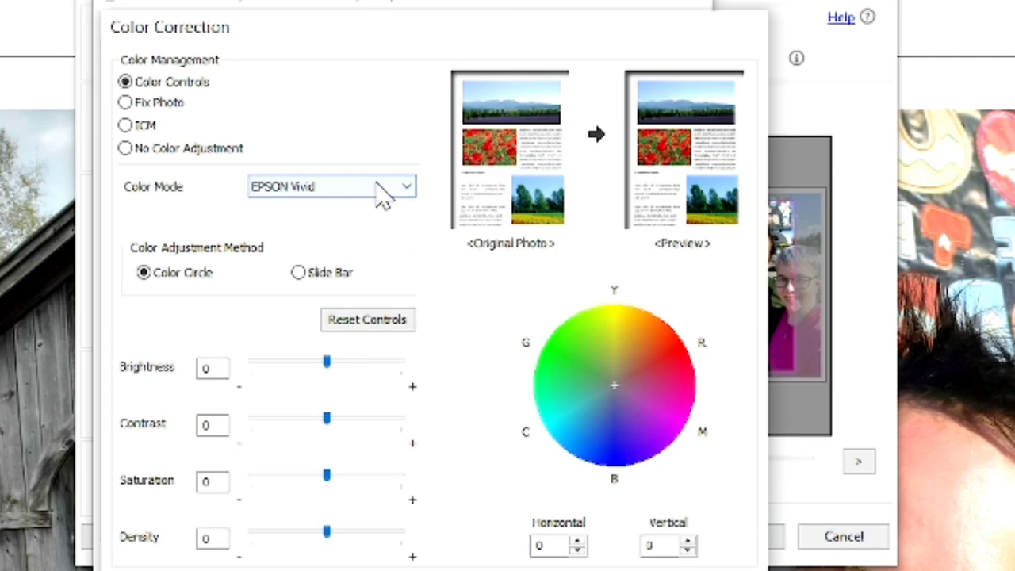
pyautogui.click(331, 186)
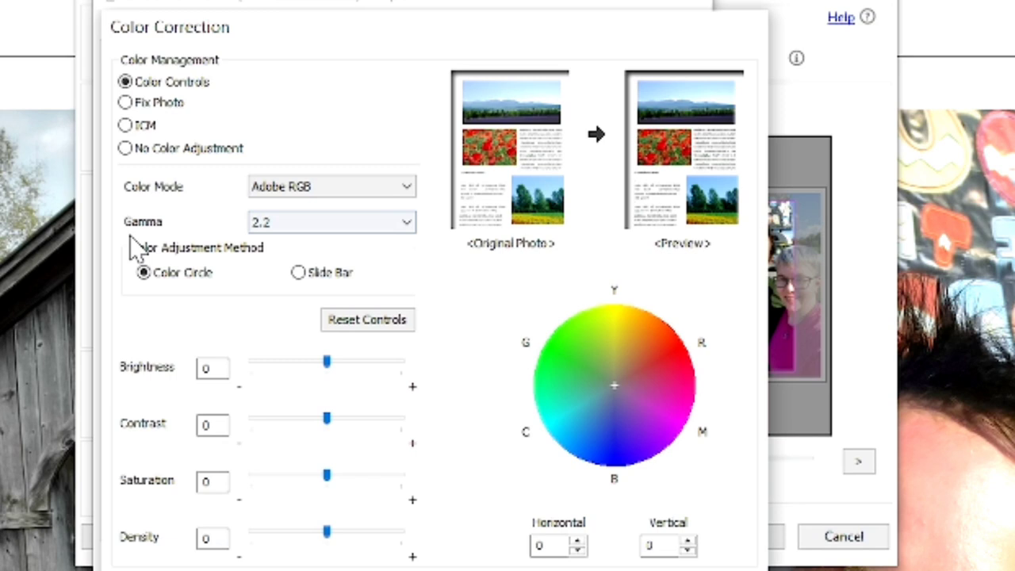
pyautogui.click(406, 221)
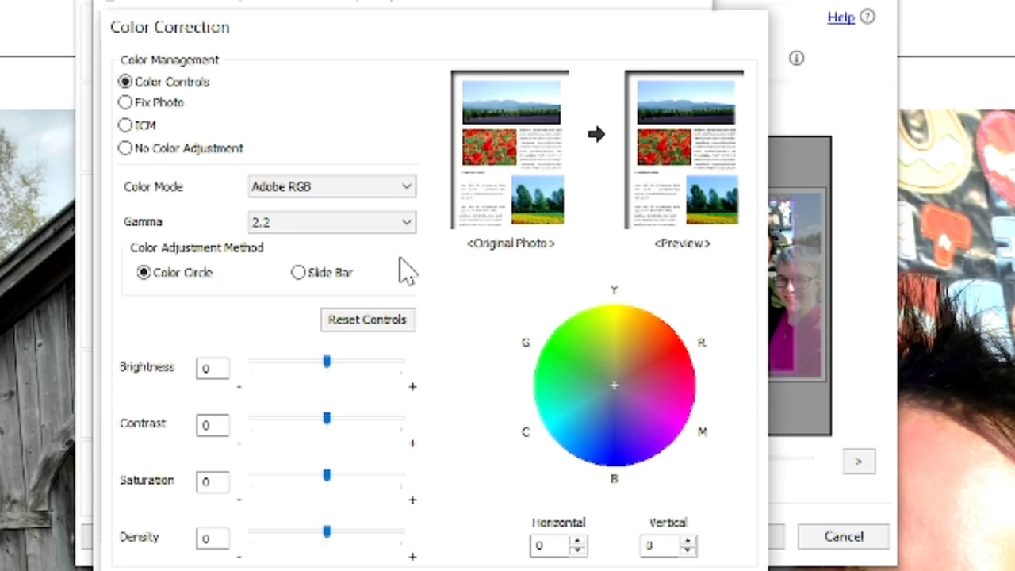
pyautogui.moveTo(254, 317)
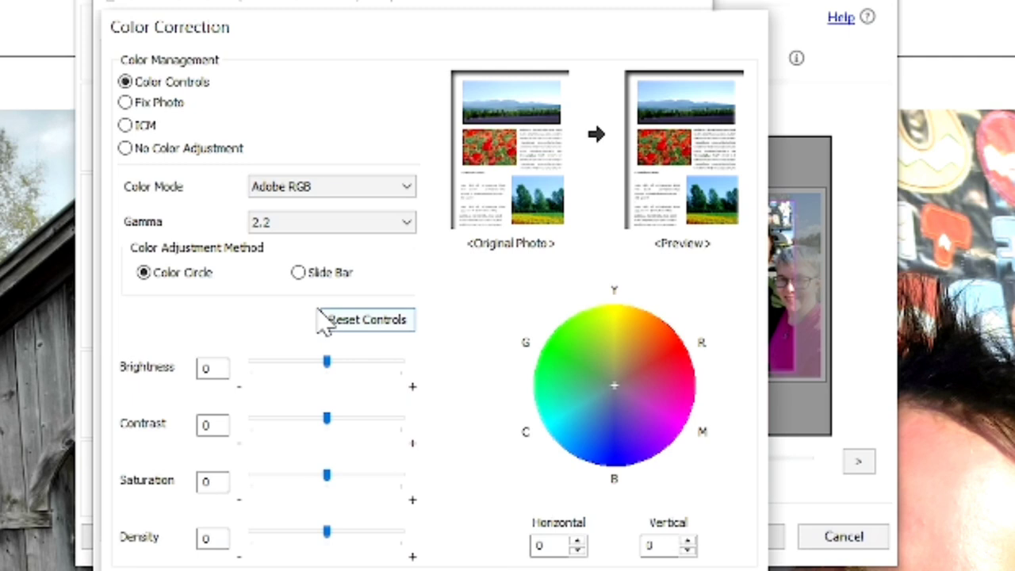
# Choose Slide Bar color adjustment, keeping brightness, contrast, saturation and CMY sliders at 0.
pyautogui.click(293, 272)
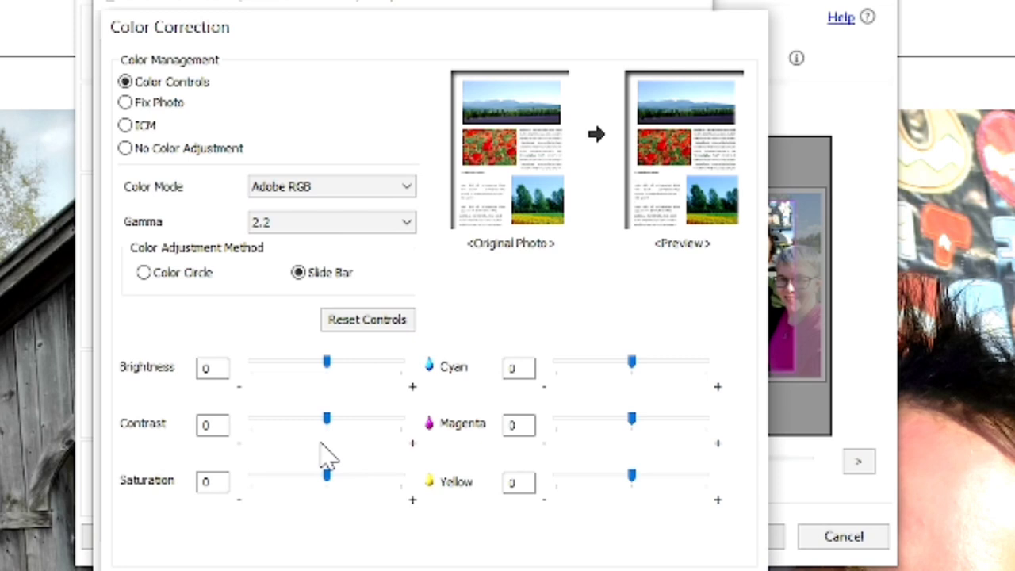
pyautogui.moveTo(338, 462)
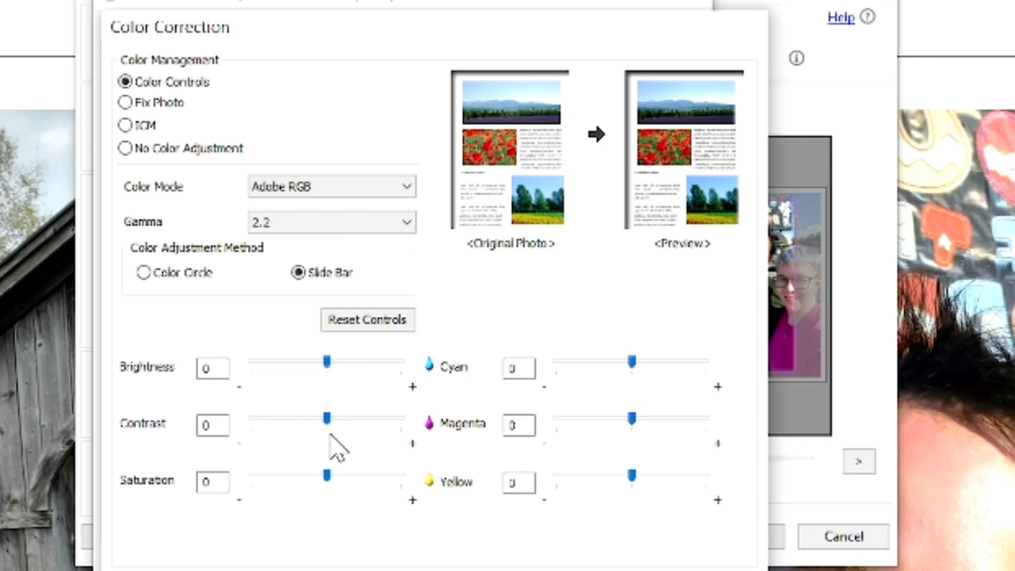
pyautogui.moveTo(327, 419); pyautogui.dragTo(341, 419)
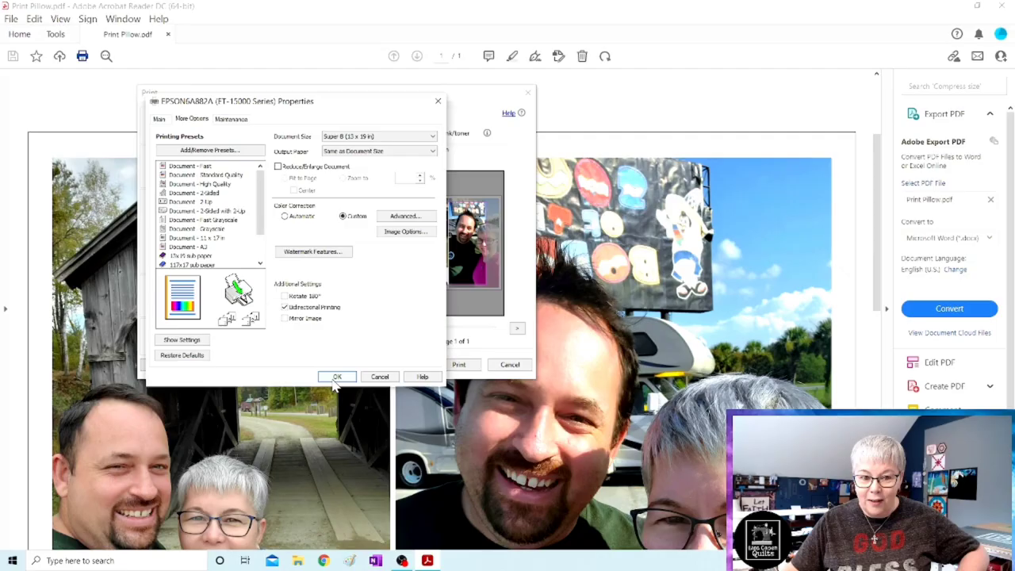
# Confirm the Epson properties with OK to return to Acrobat's Print dialog.
pyautogui.click(337, 377)
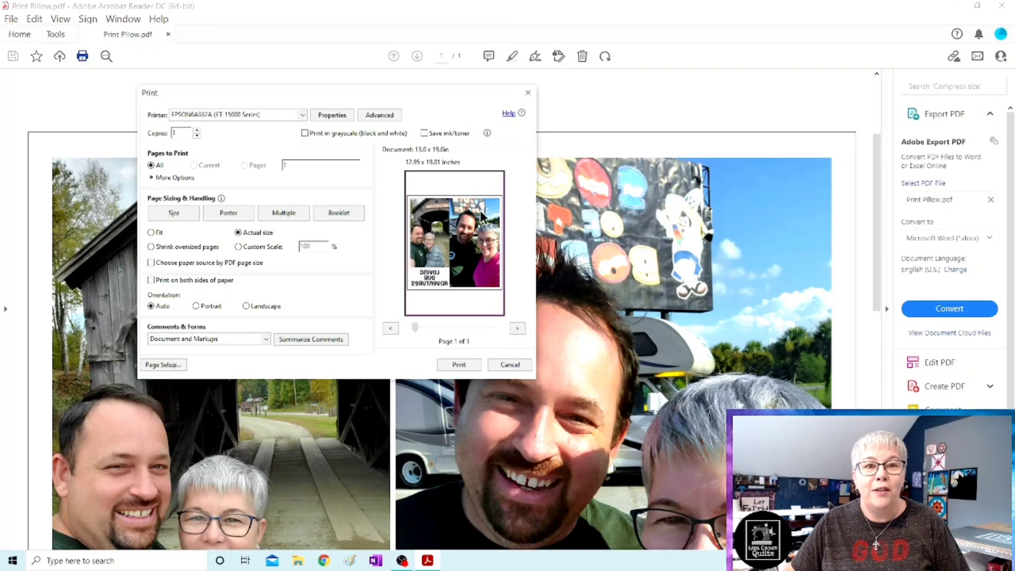